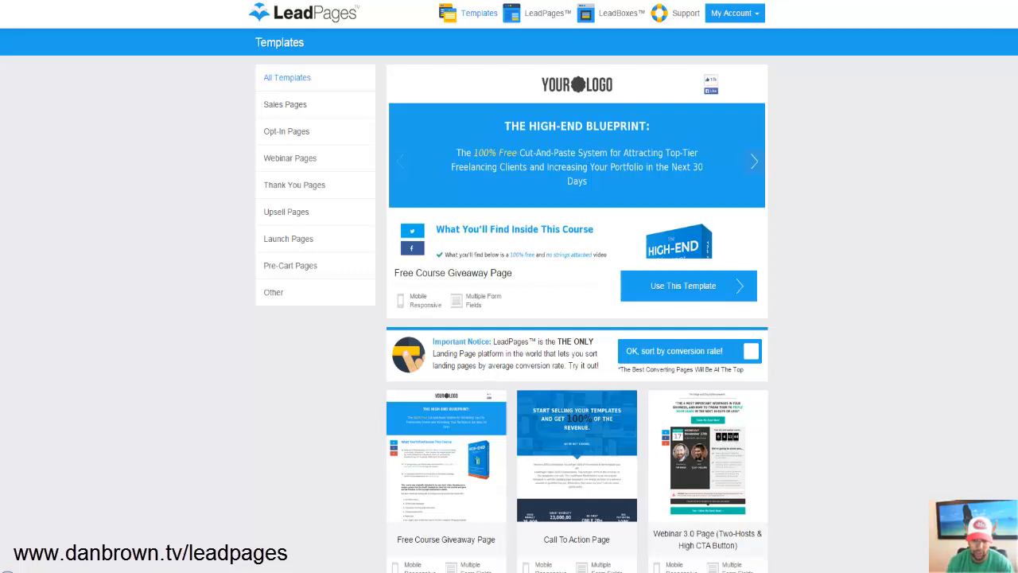
Sort the templates gallery by conversion rate.
{"action": "left_click", "coordinate": [750, 351]}
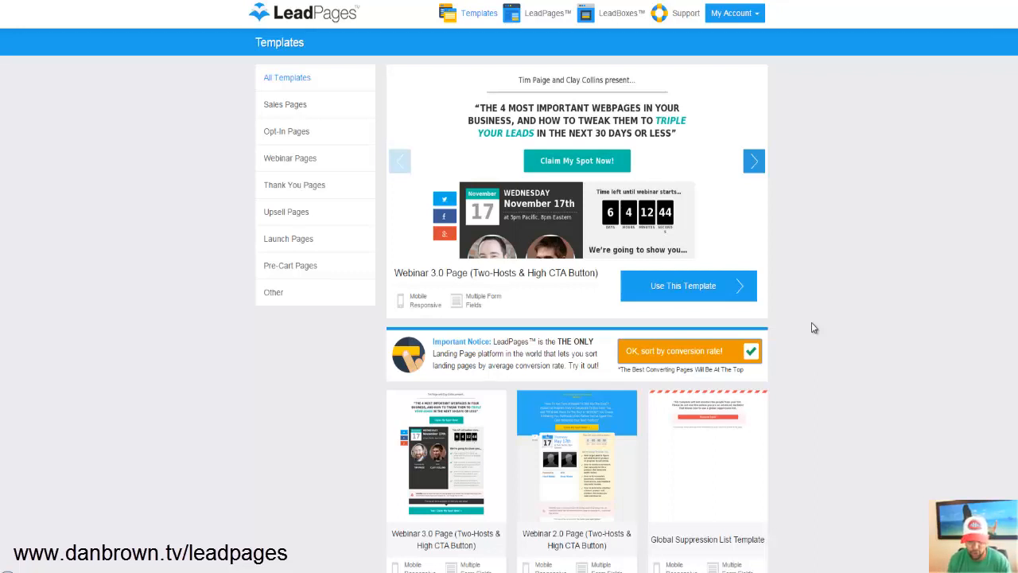
{"action": "mouse_move", "coordinate": [985, 308]}
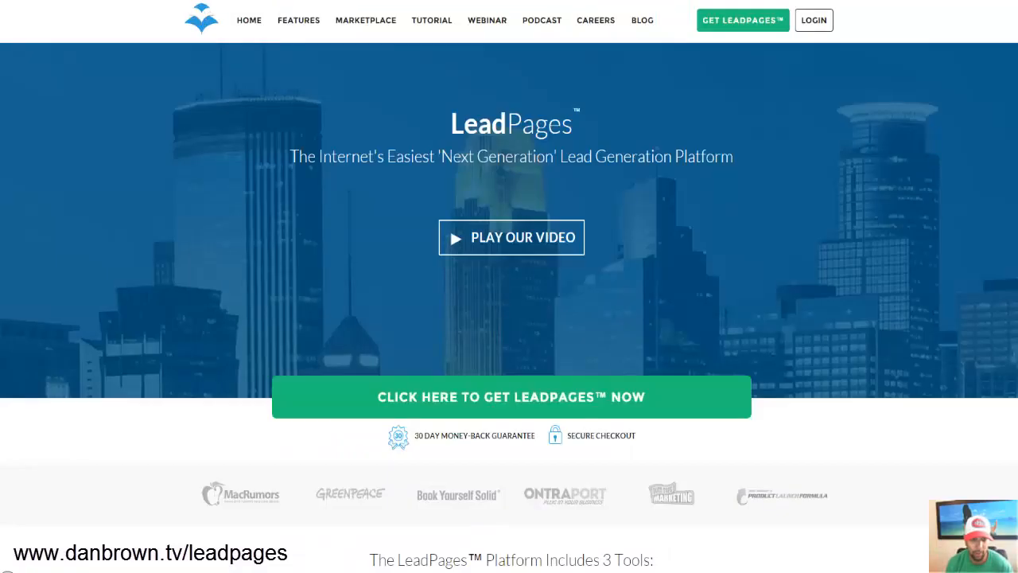
Scroll through the LeadPages homepage's three-tool platform overview and back up.
{"action": "scroll", "scroll_direction": "down", "scroll_amount": 3}
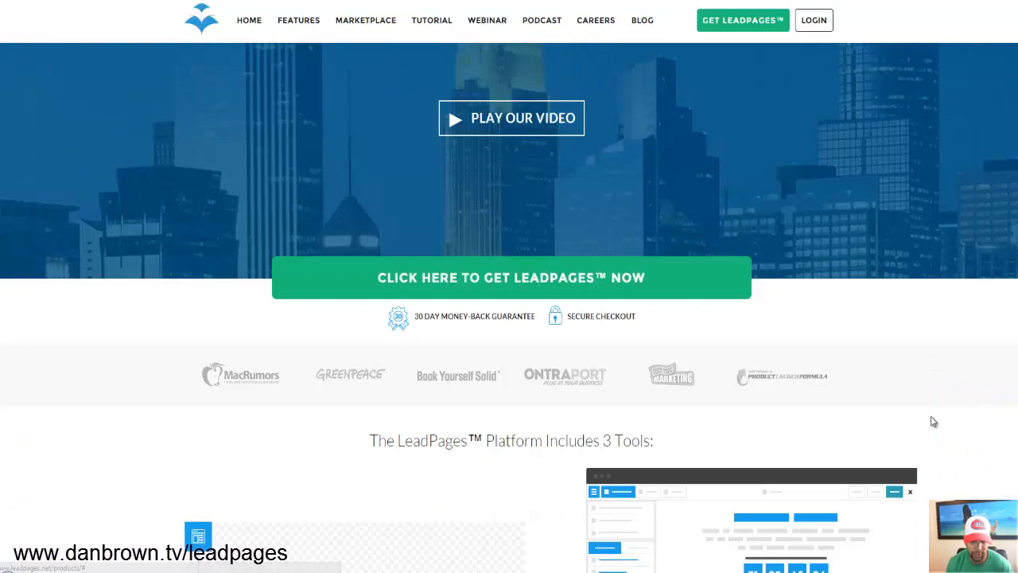
{"action": "scroll", "scroll_direction": "down", "scroll_amount": 3}
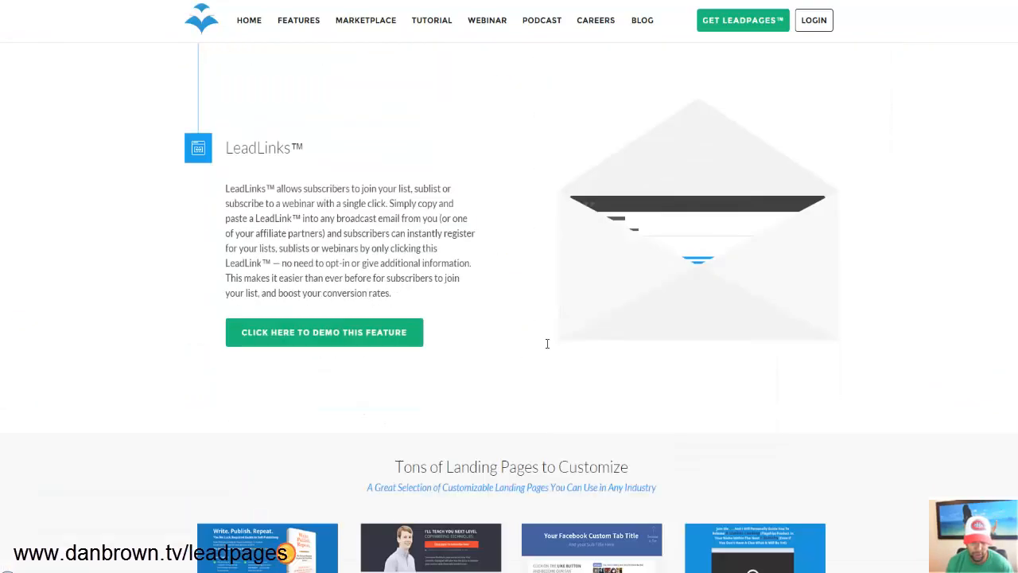
{"action": "scroll", "scroll_direction": "down", "scroll_amount": 3}
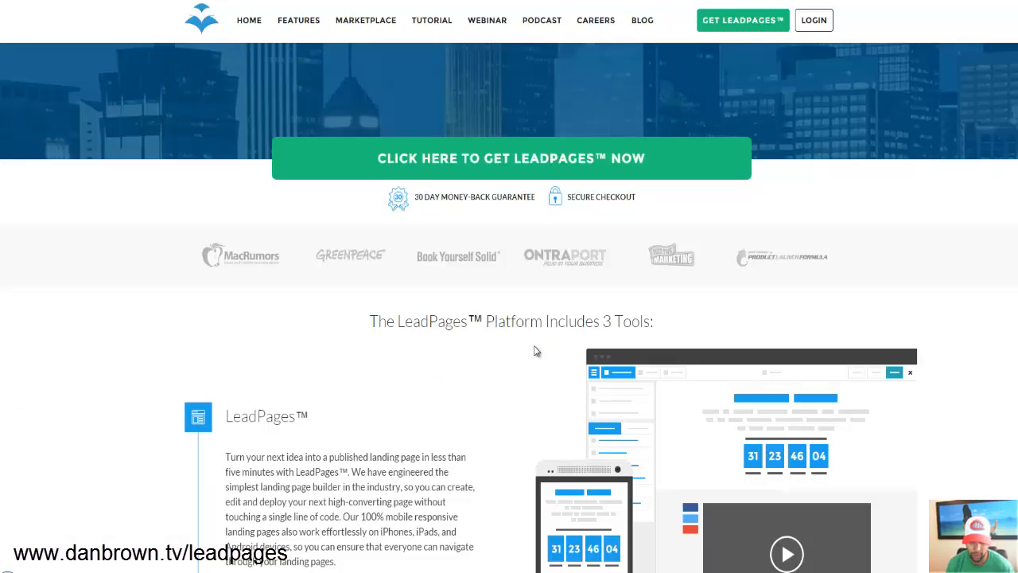
{"action": "scroll", "scroll_direction": "up", "scroll_amount": 3}
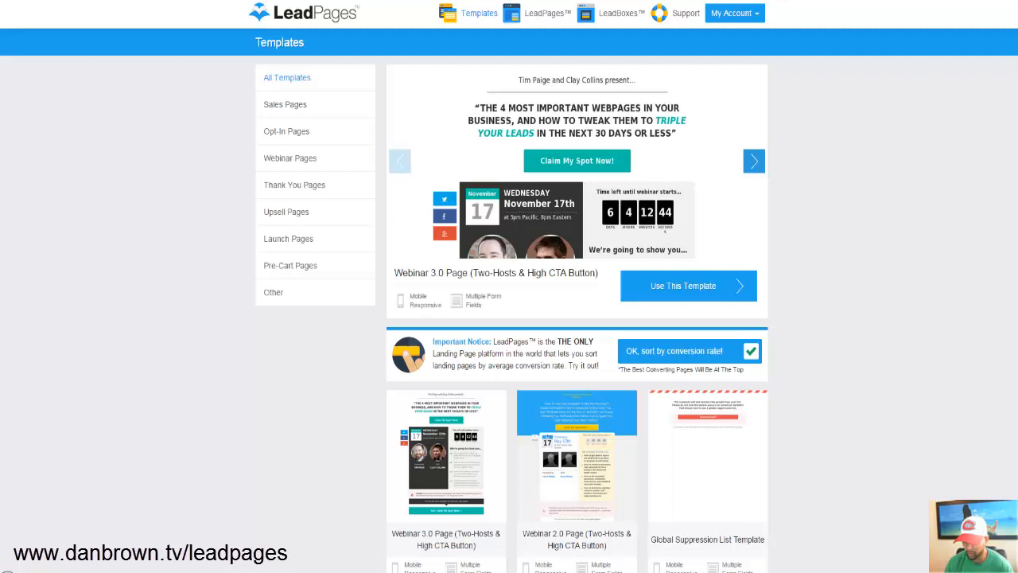
{"action": "mouse_move", "coordinate": [825, 412]}
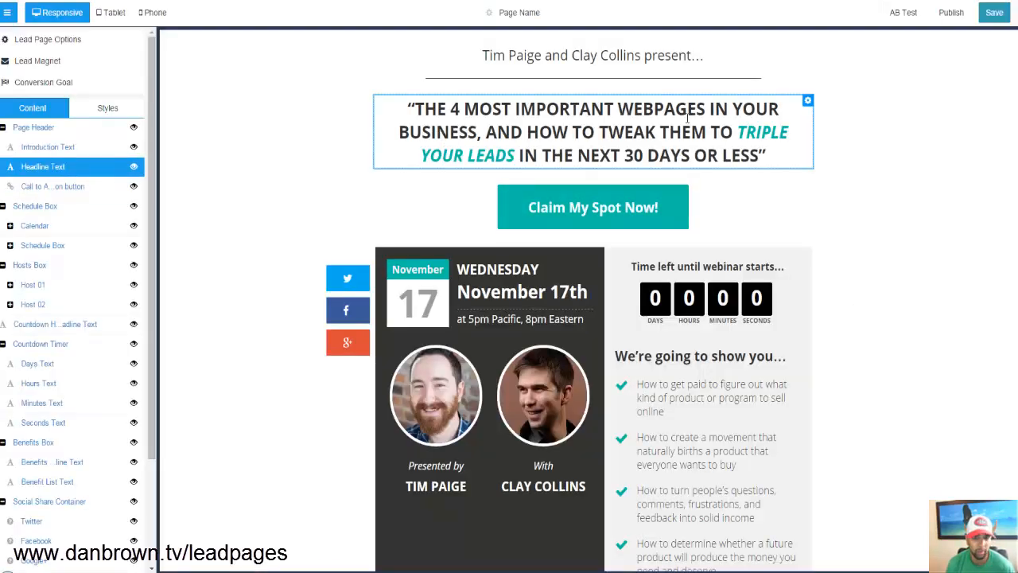
Replace the hosts' names in the introduction text with 'Dan Brown presents...'.
{"action": "left_click", "coordinate": [592, 55]}
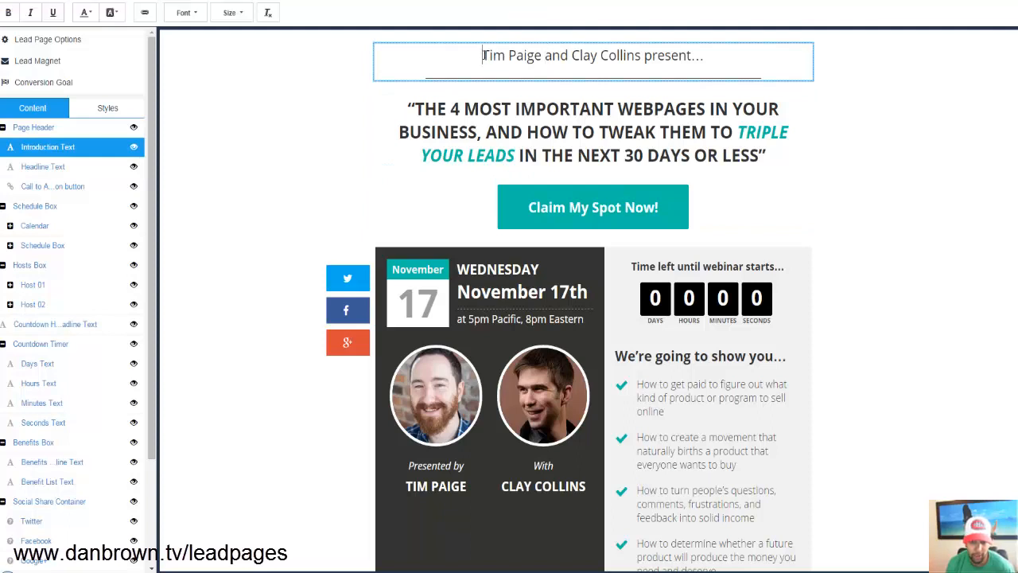
{"action": "left_click_drag", "start_coordinate": [483, 55], "coordinate": [640, 55]}
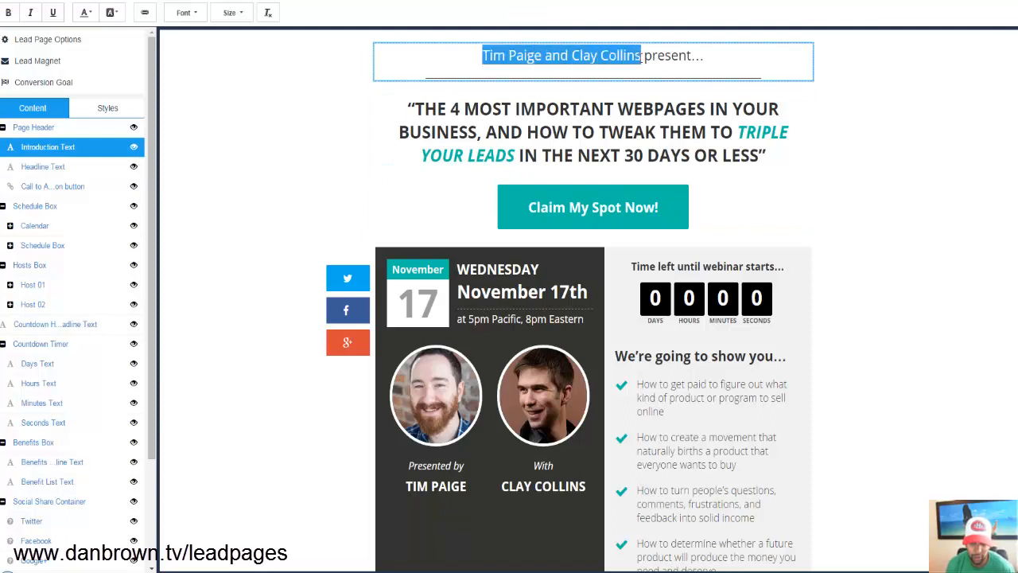
{"action": "type", "text": "Dan Brown presents..."}
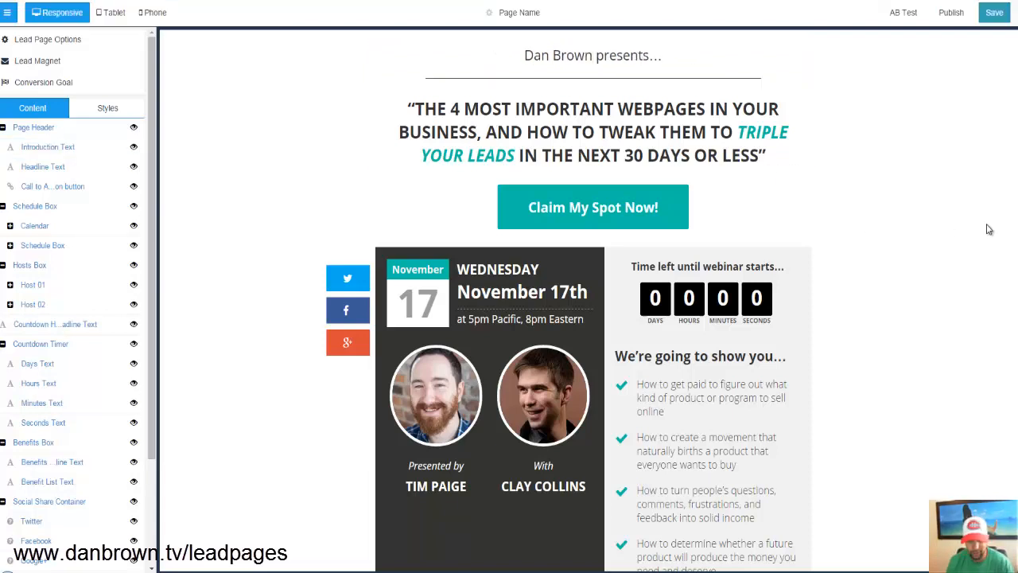
{"action": "left_click", "coordinate": [593, 55]}
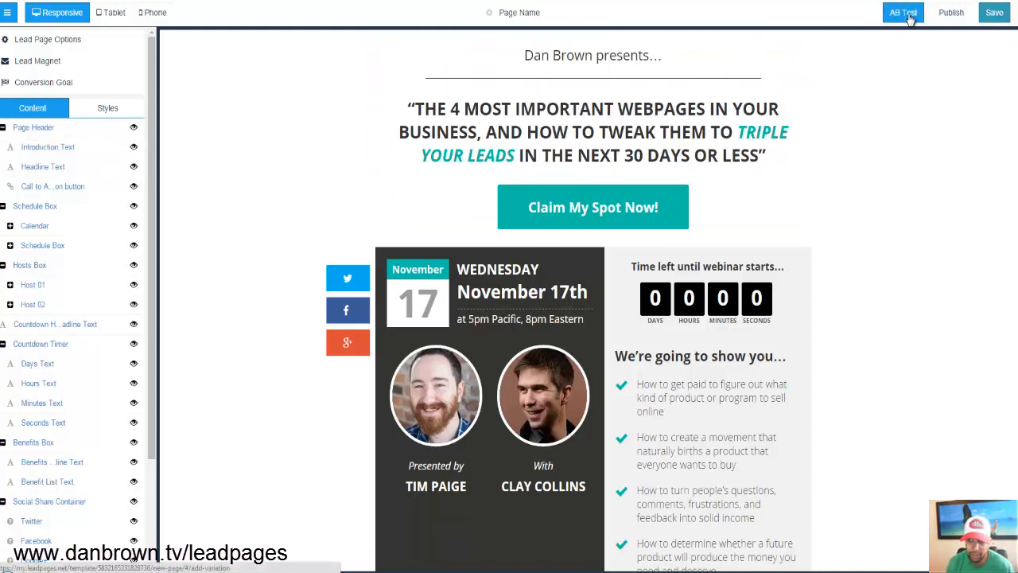
{"action": "left_click", "coordinate": [593, 132]}
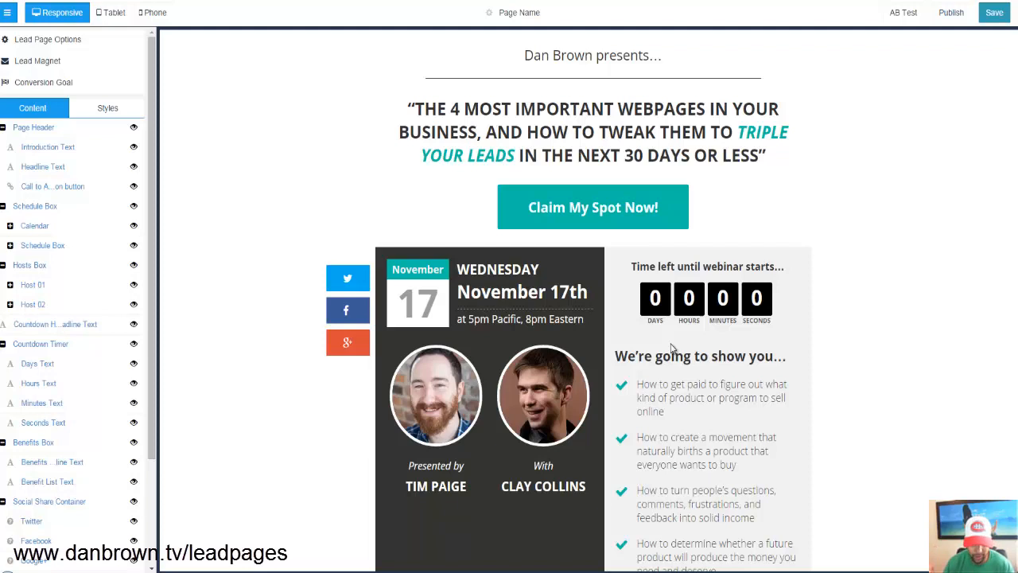
{"action": "mouse_move", "coordinate": [335, 65]}
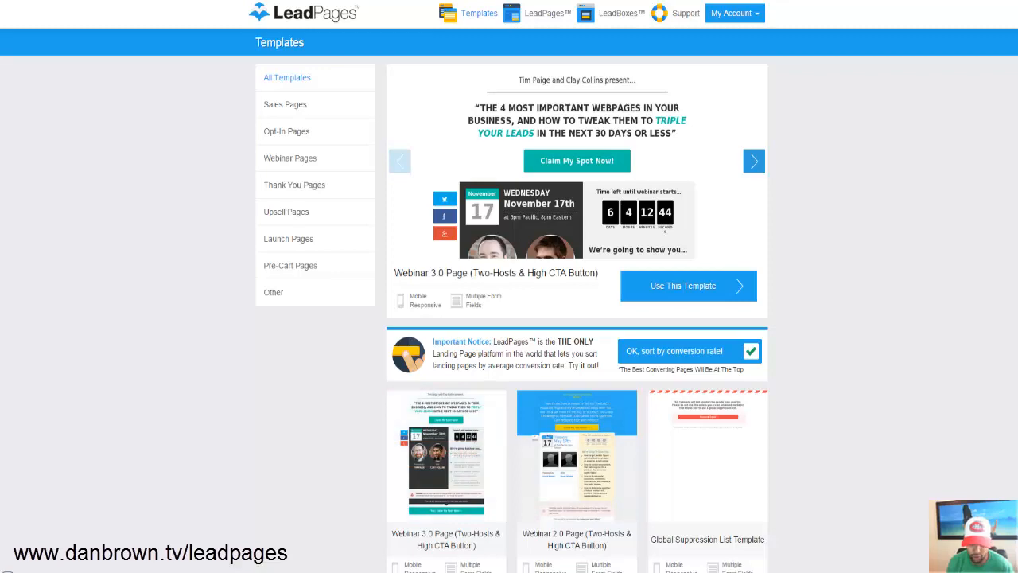
Open Webinar 3.0 with 'Use This Template' and show its Styles colour settings.
{"action": "left_click", "coordinate": [687, 286]}
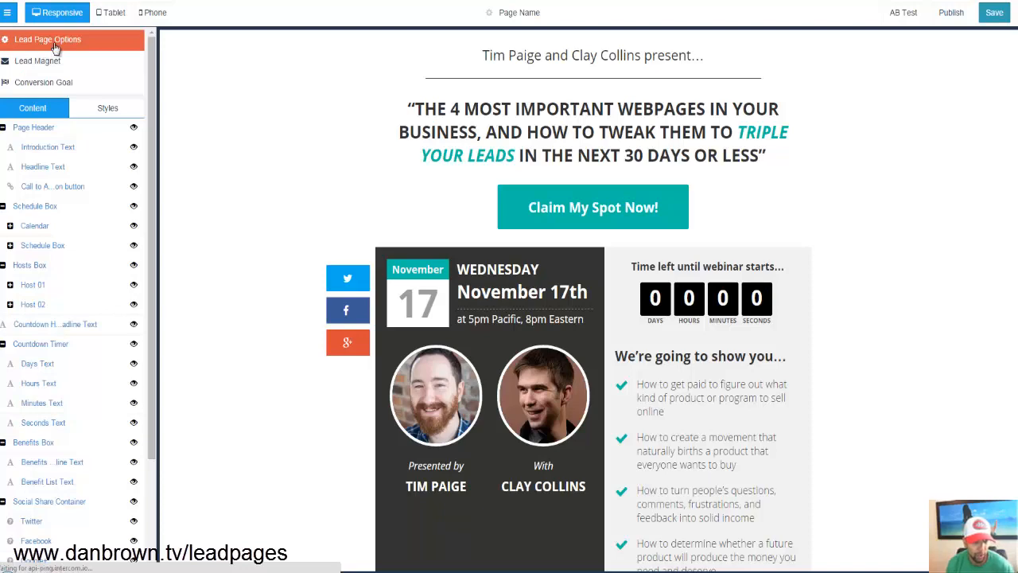
{"action": "left_click", "coordinate": [48, 39]}
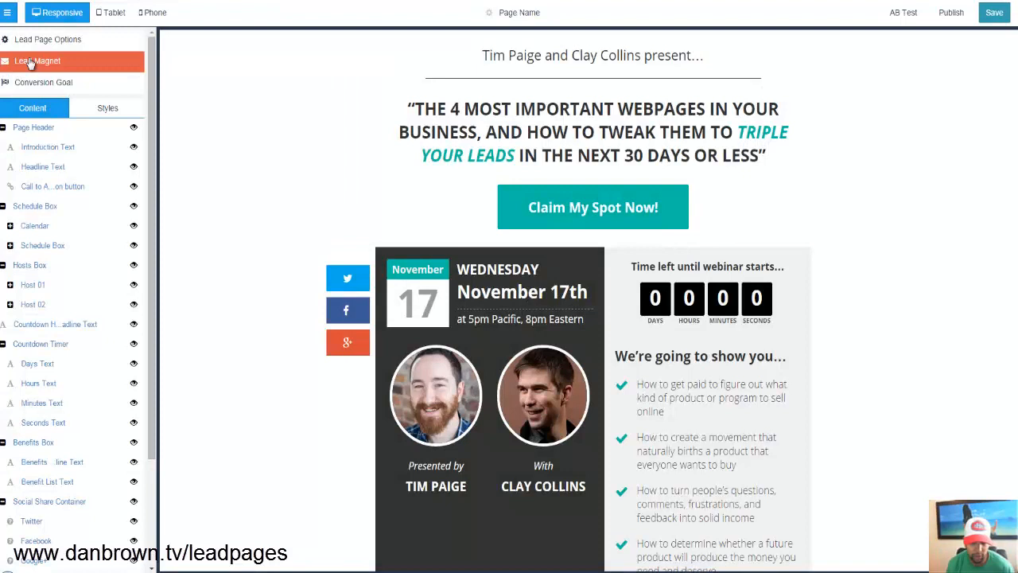
{"action": "left_click", "coordinate": [108, 107]}
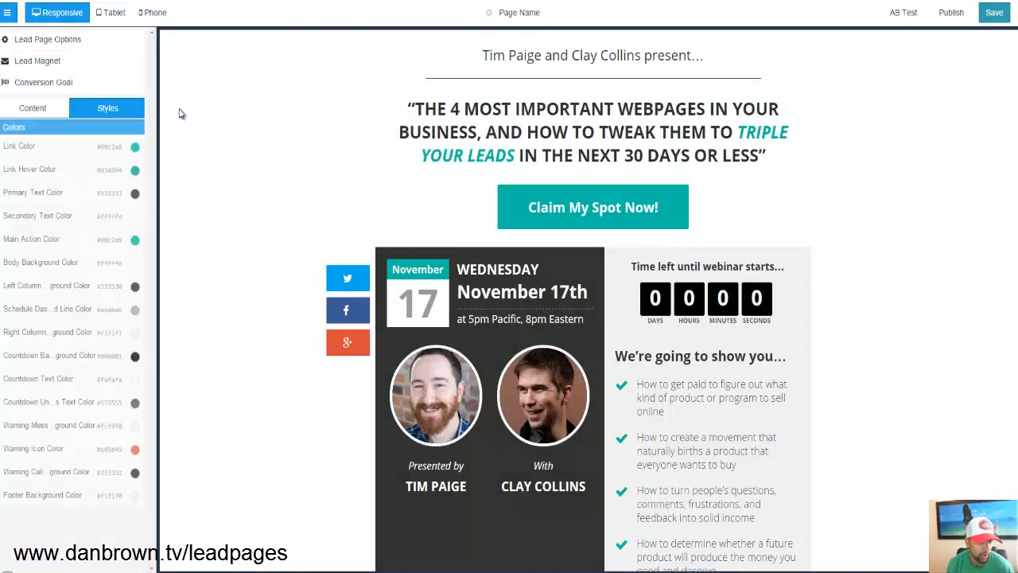
{"action": "mouse_move", "coordinate": [57, 158]}
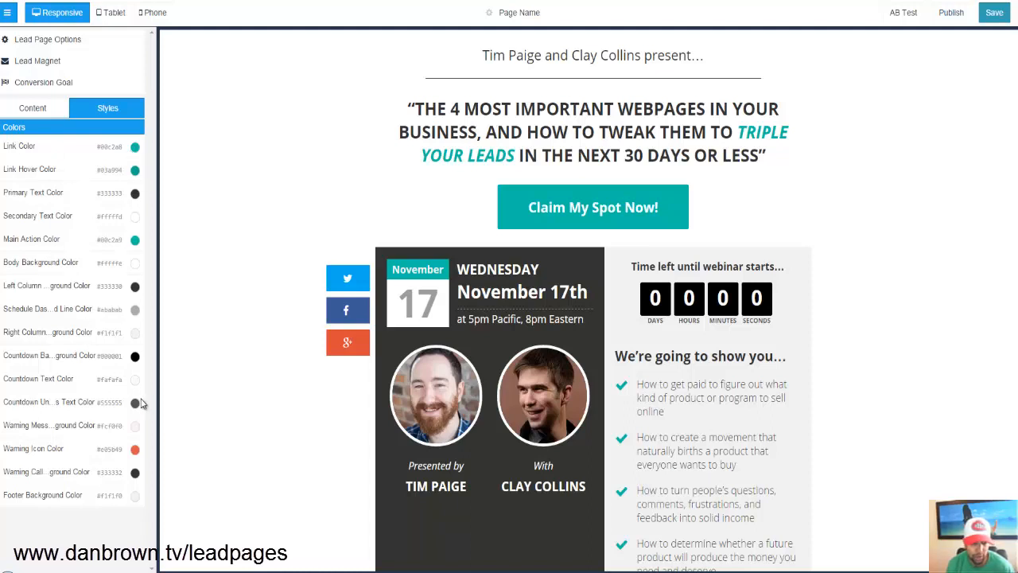
{"action": "mouse_move", "coordinate": [51, 157]}
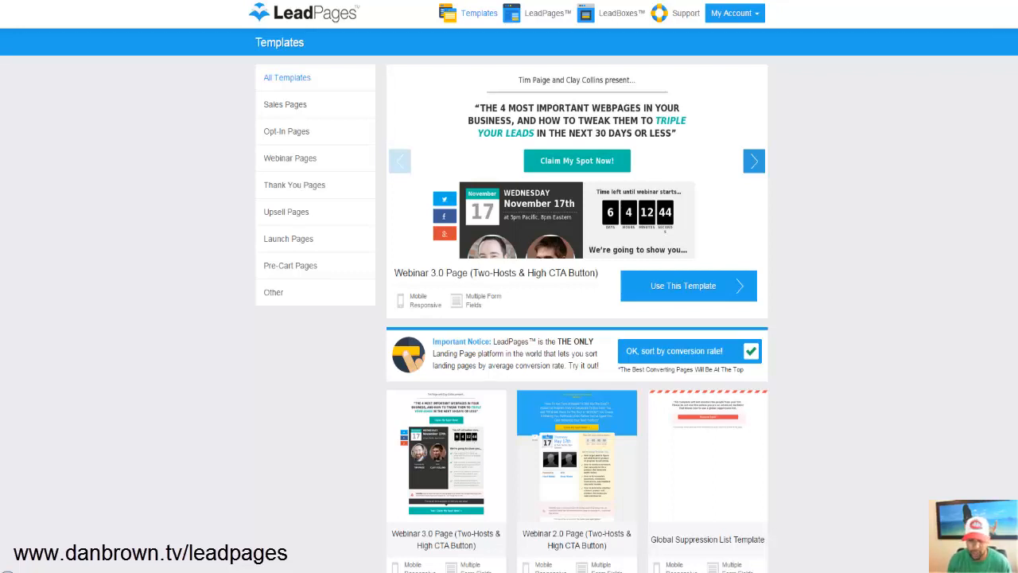
{"action": "mouse_move", "coordinate": [887, 446]}
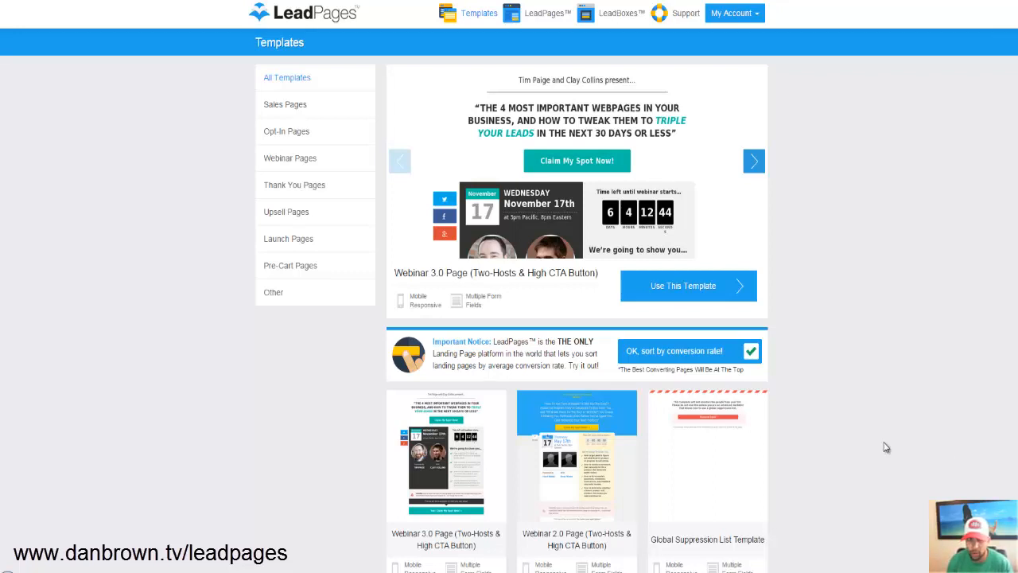
{"action": "mouse_move", "coordinate": [890, 443]}
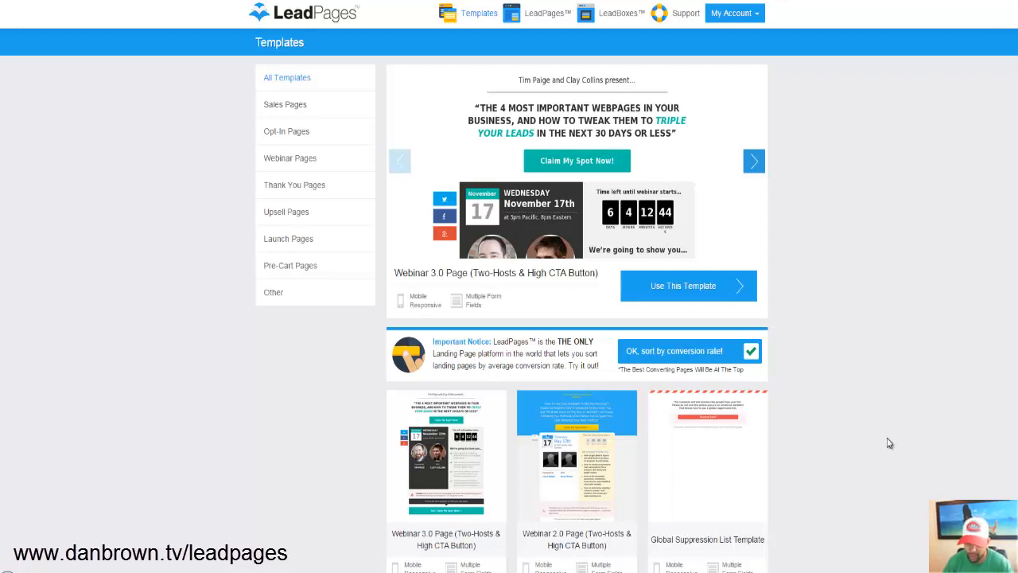
{"action": "mouse_move", "coordinate": [947, 431]}
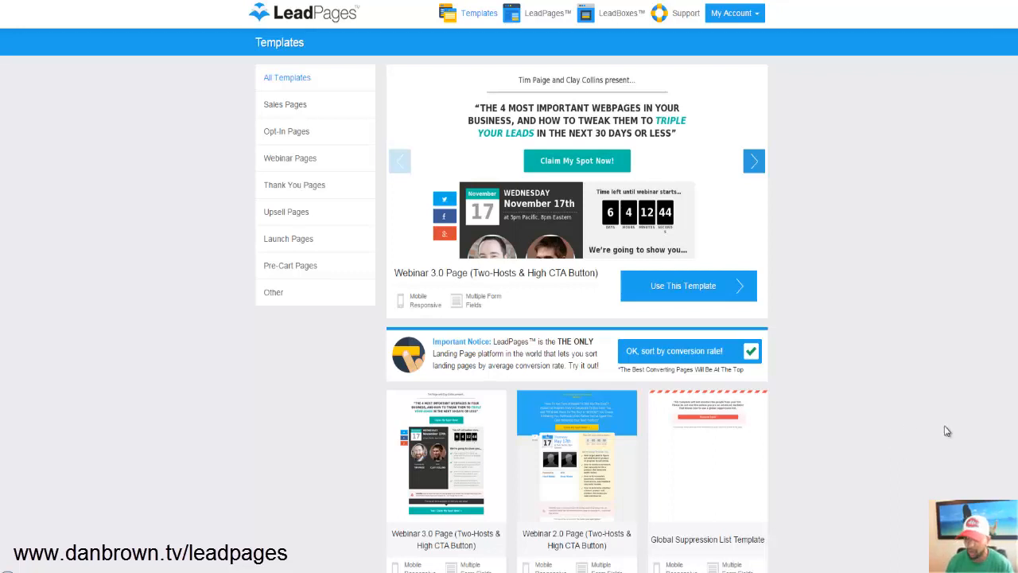